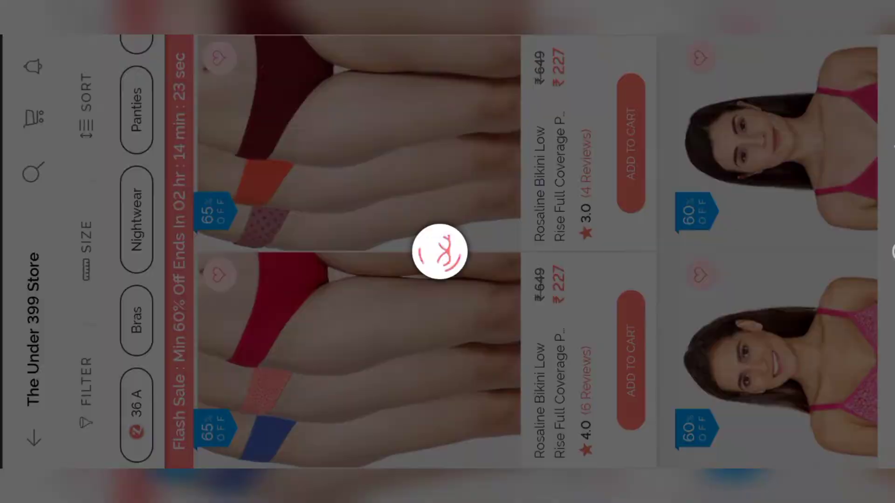
- Narrow the Under 399 Store listing to bras, then to padded styles
left_click(136, 315)
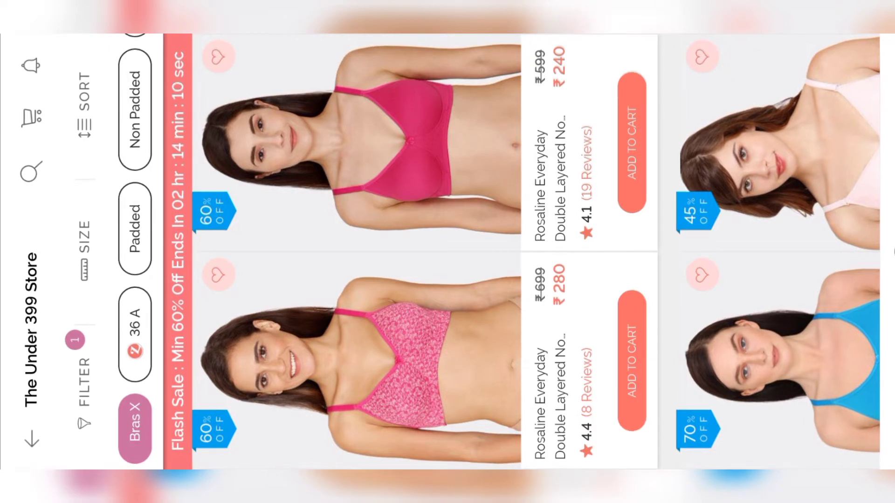
left_click(135, 223)
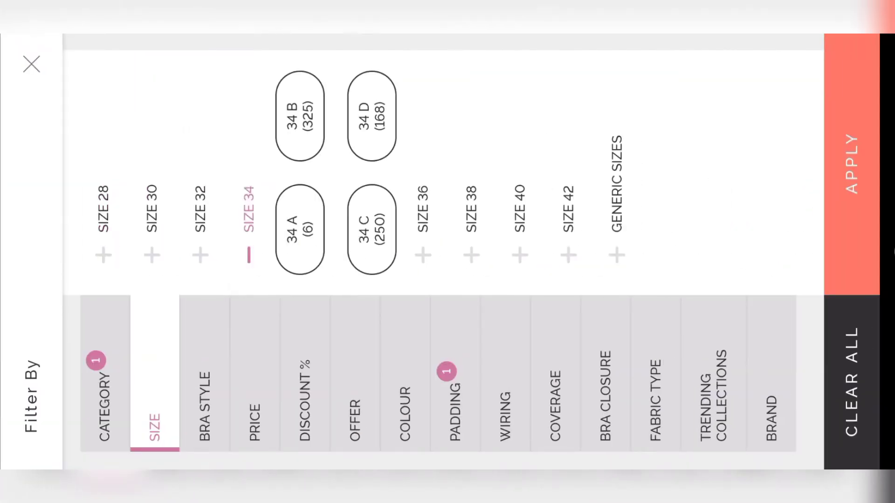
- Apply the size 34 filter and view the red padded bra's photos full screen
left_click(300, 120)
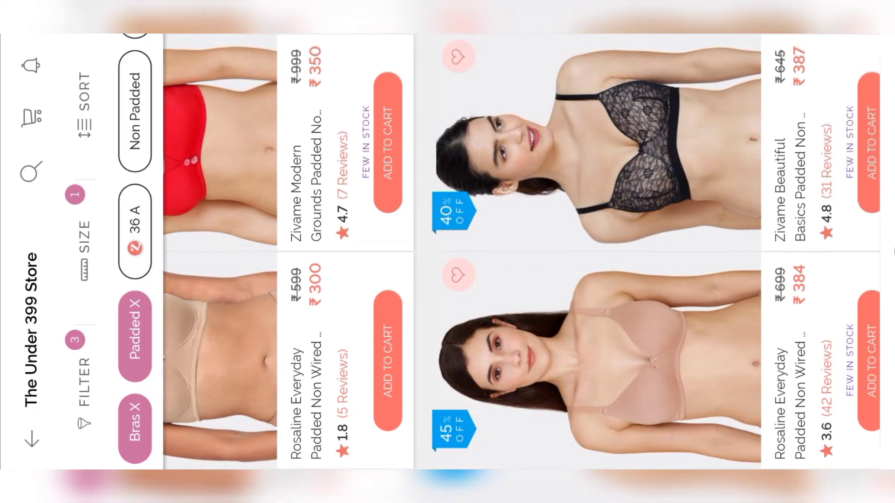
left_click(229, 142)
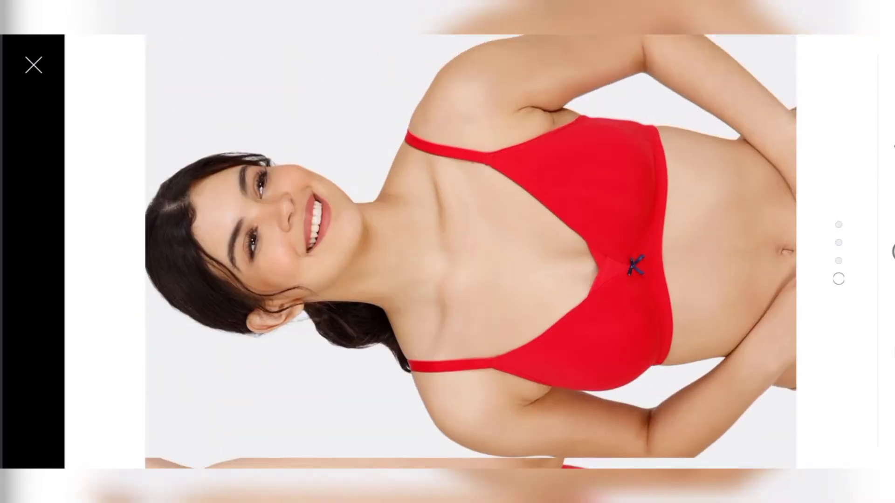
- Choose size 34 B for the red padded bra and add it to the cart
left_click(33, 64)
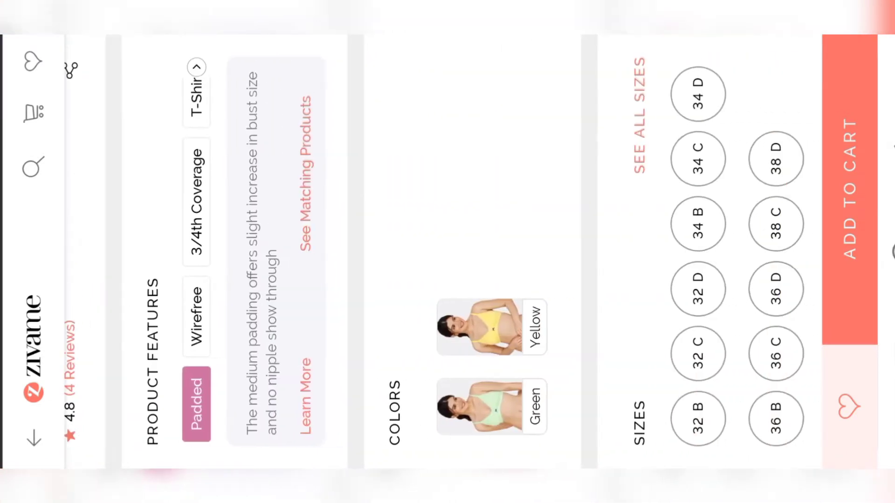
left_click(696, 224)
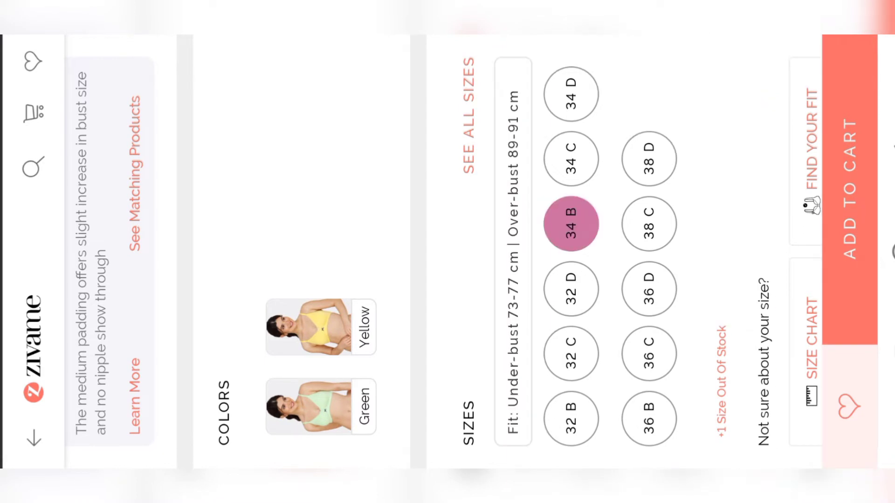
left_click(569, 224)
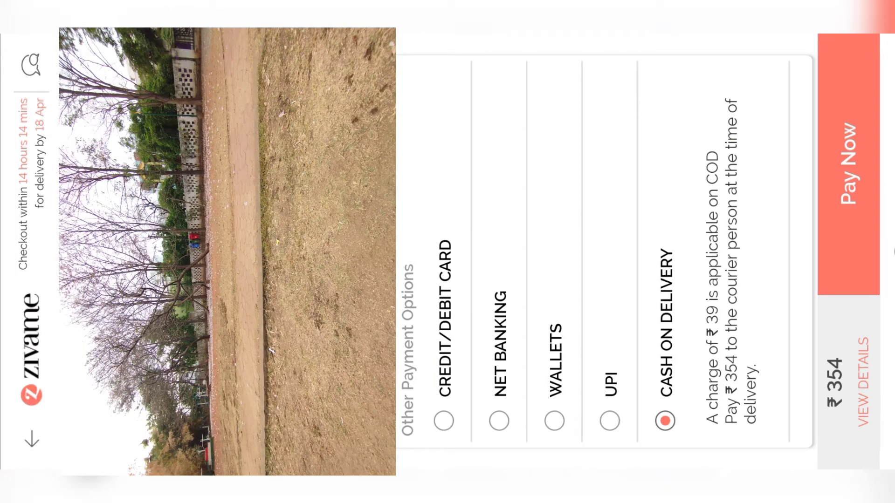
- Place the ₹354 cash on delivery order for the red padded bra
left_click(842, 165)
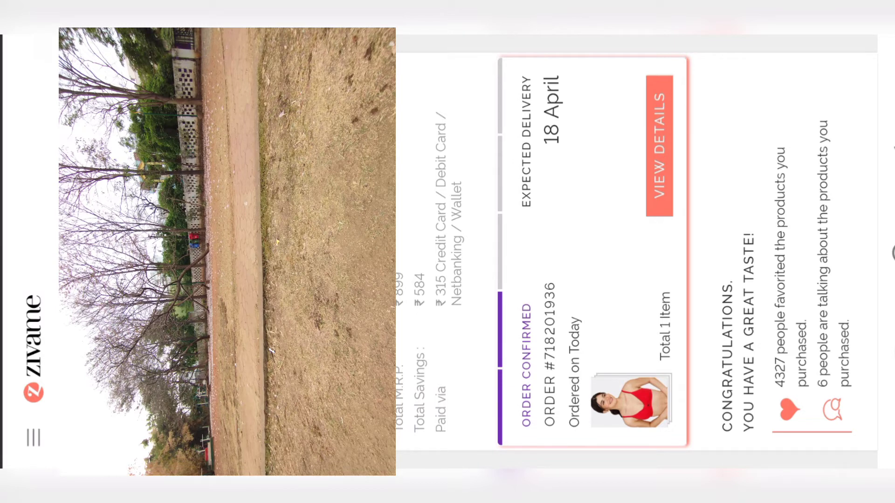
- Open the order's tracking timeline from the confirmation page's View Details
scroll("down", 3)
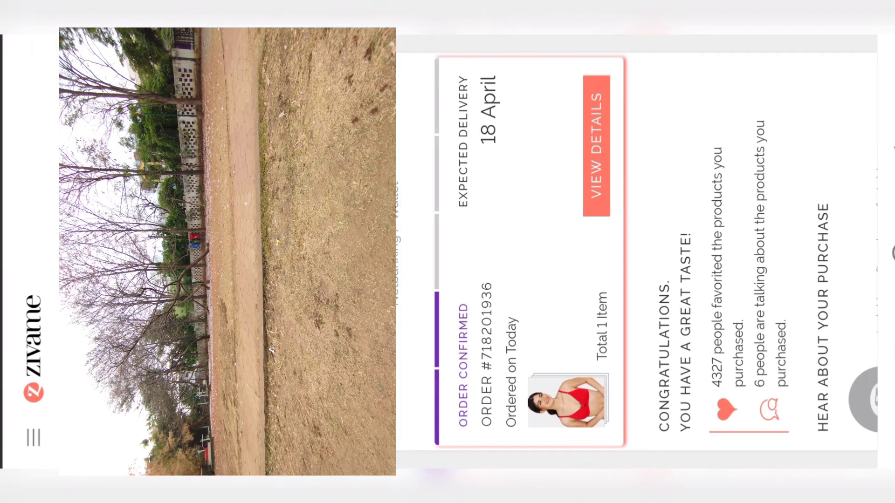
left_click(595, 146)
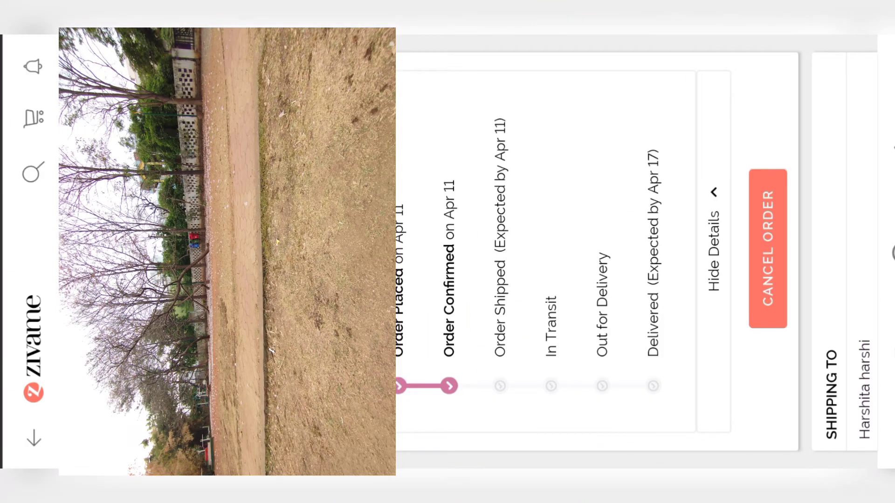